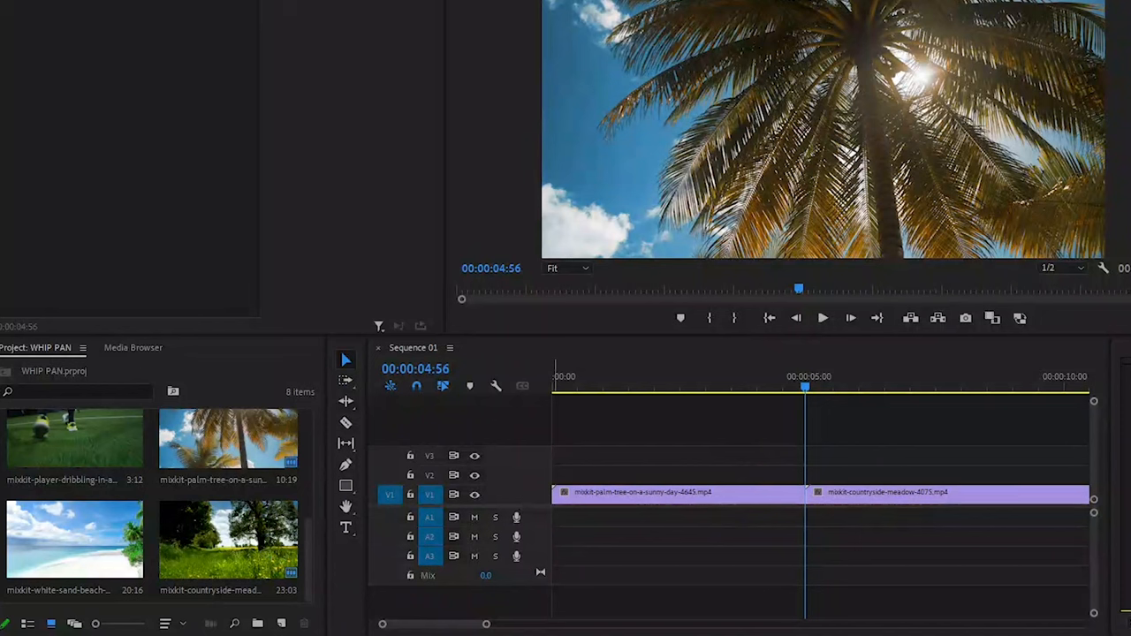
Step: Choose New Item > Adjustment Layer to start a 1920×1080, 60 fps adjustment layer
left_click(280, 622)
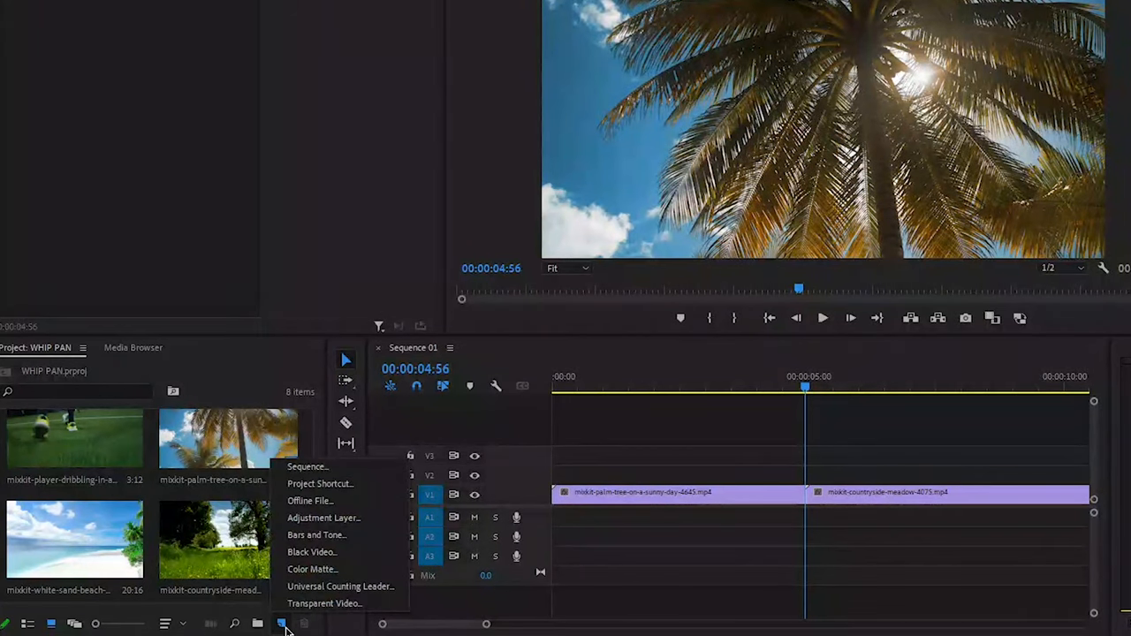
mouse_move(326, 518)
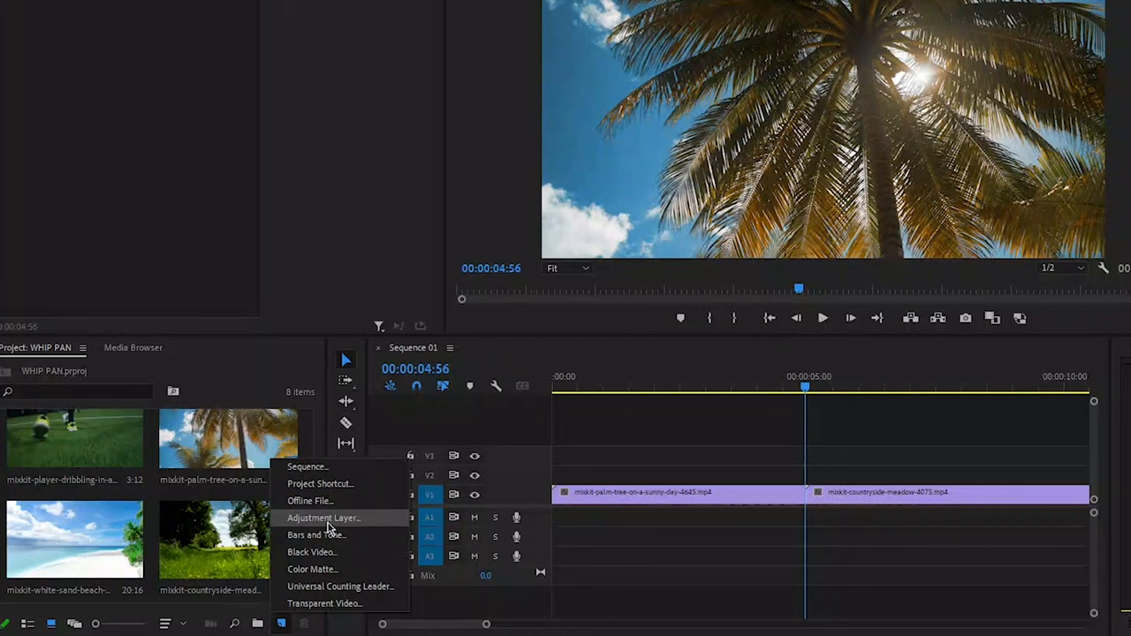
left_click(320, 518)
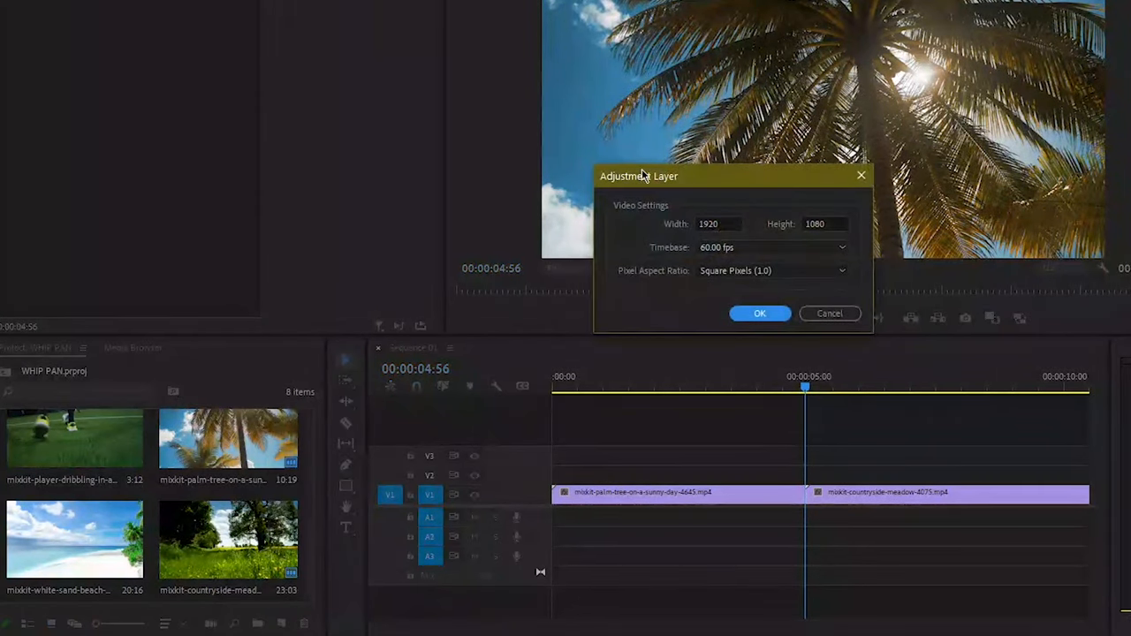
mouse_move(777, 228)
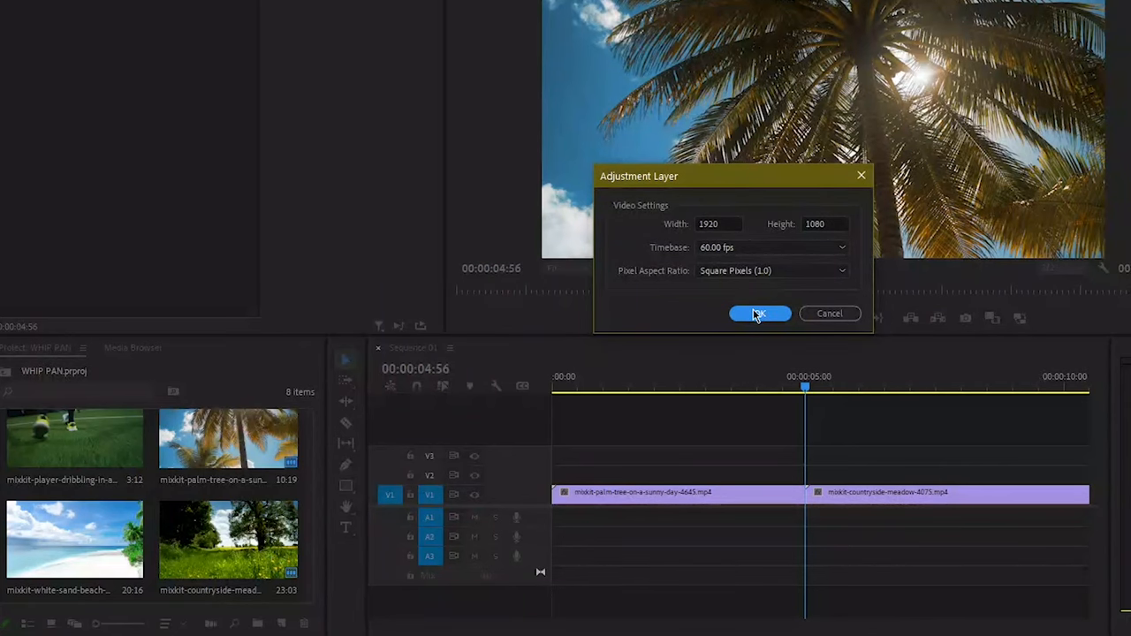
Step: Confirm the adjustment layer settings and search the Effects panel for 'gauss'
left_click(760, 313)
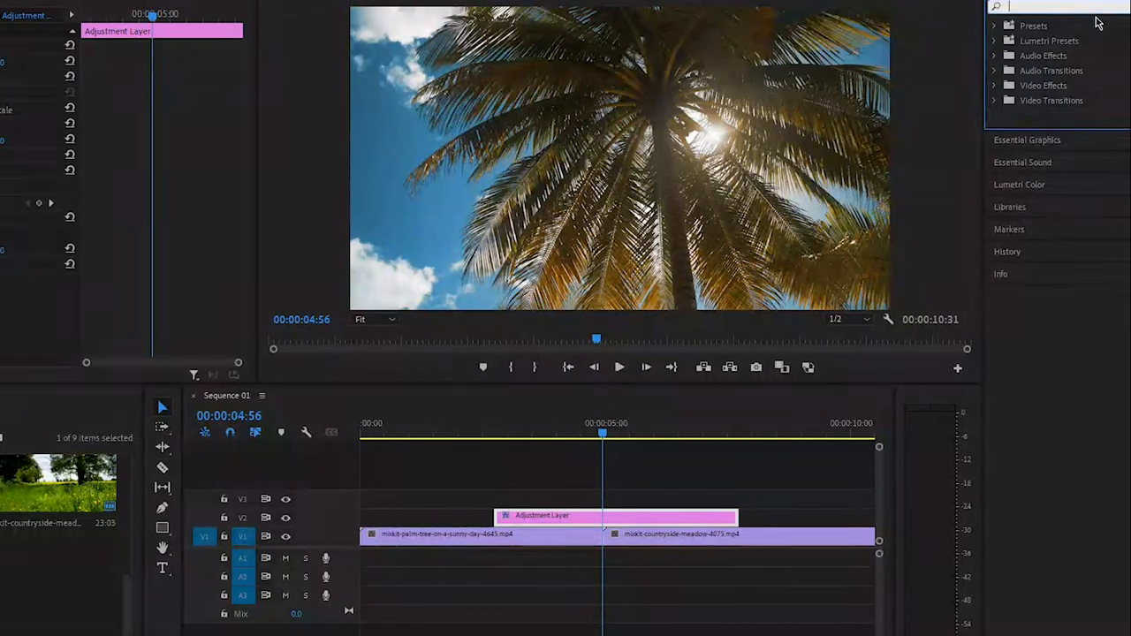
type("gauss")
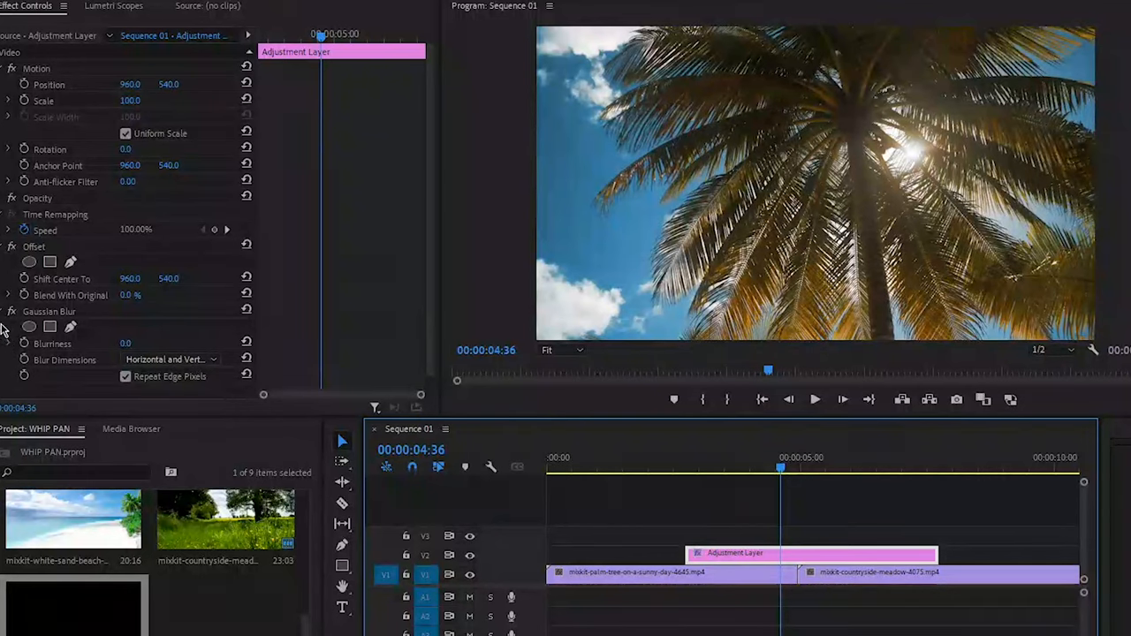
mouse_move(25, 278)
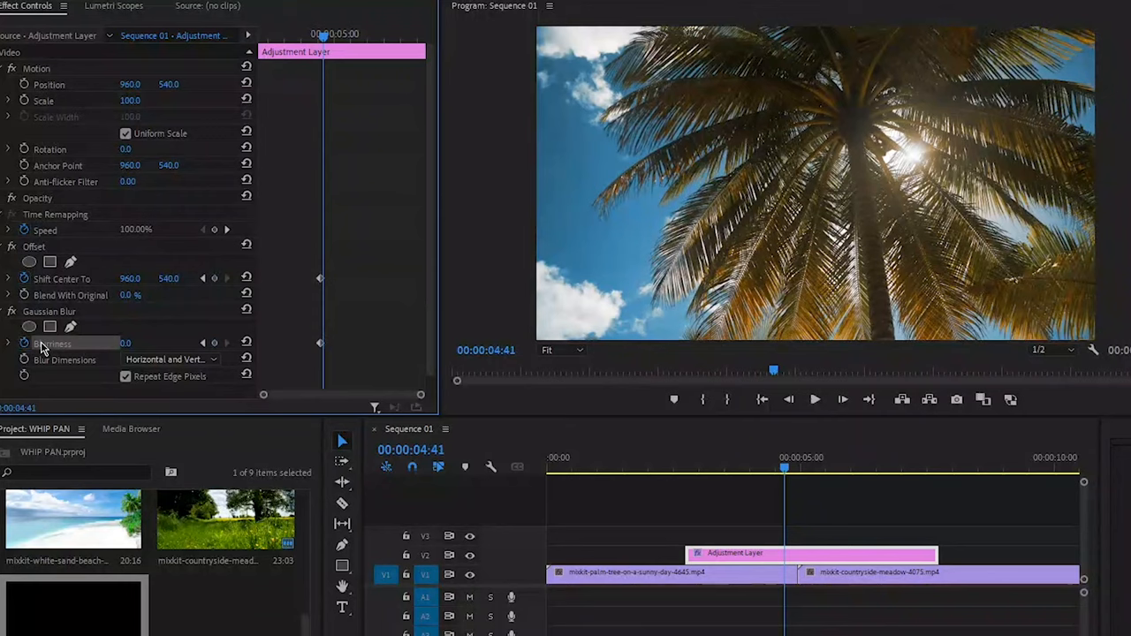
Step: Turn on keyframing for the Gaussian Blur Blurriness value
left_click(795, 483)
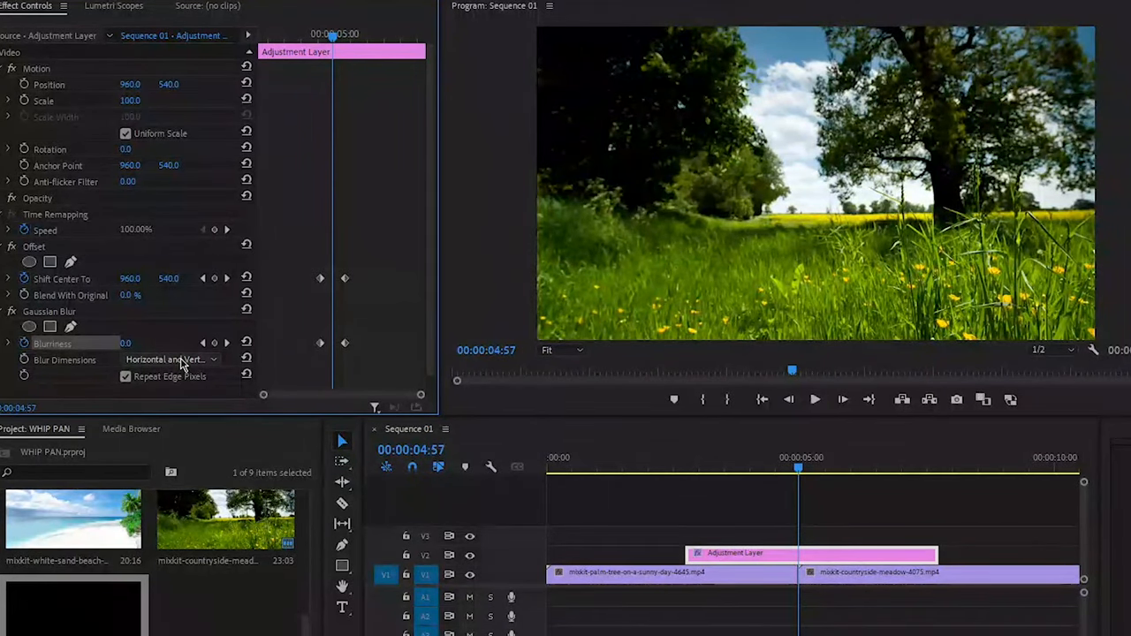
Step: Set Gaussian Blur dimensions to Horizontal with Blurriness 200
left_click(172, 360)
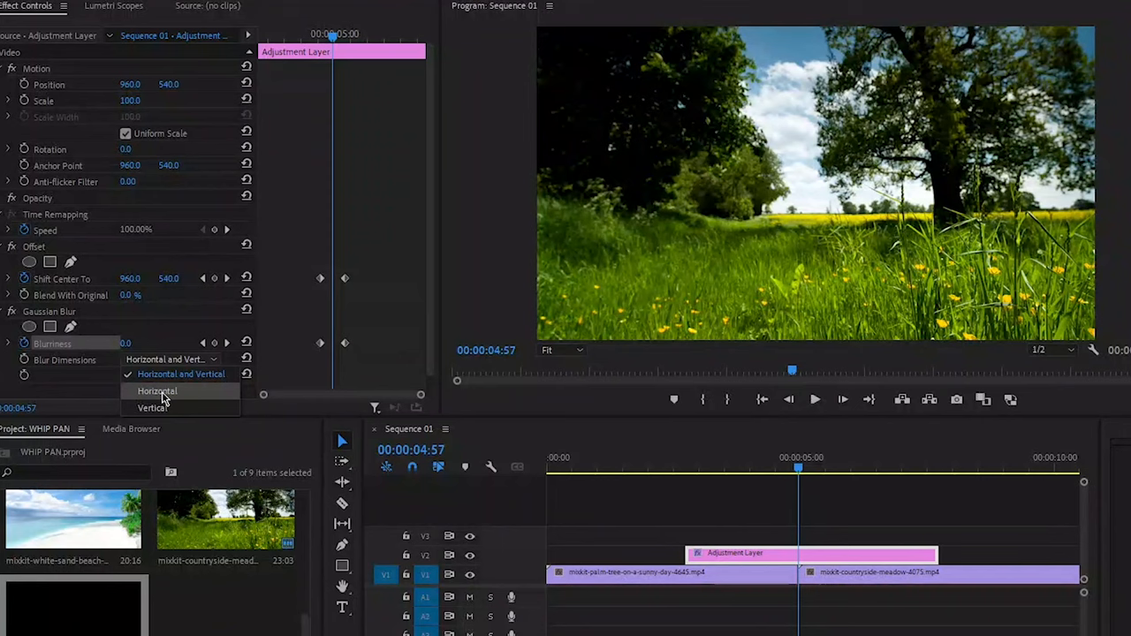
left_click(157, 391)
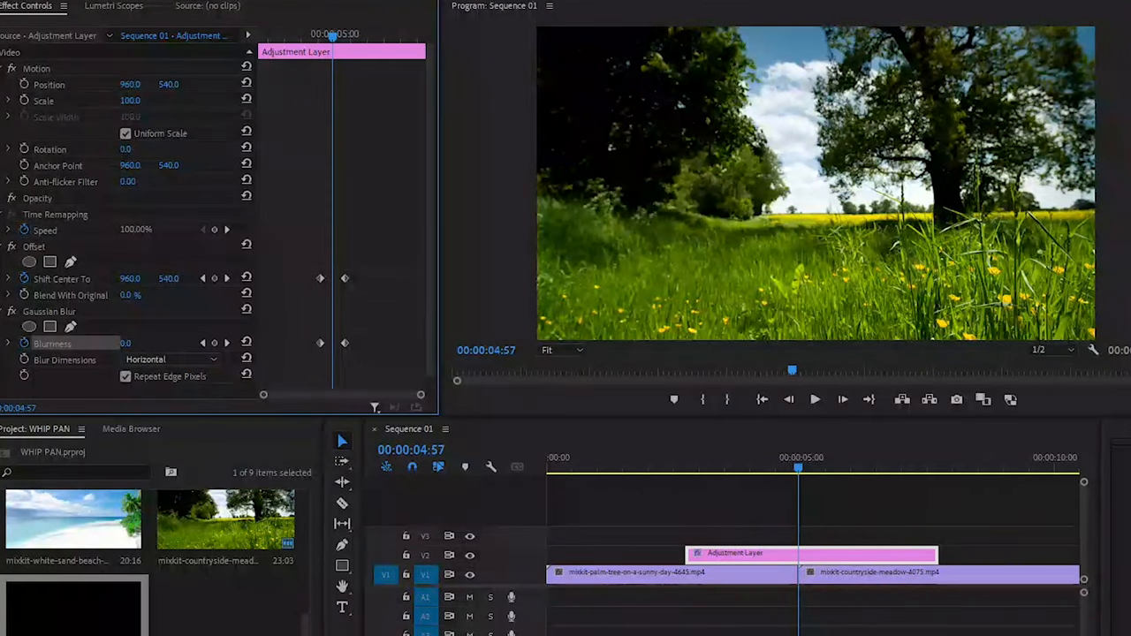
double_click(126, 343)
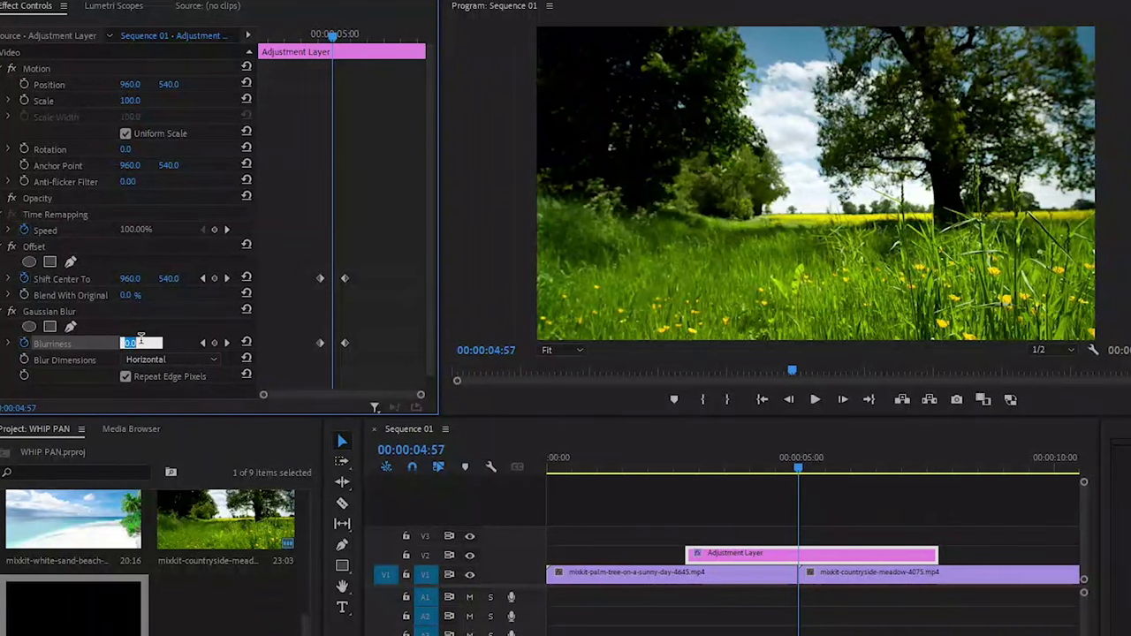
type("200")
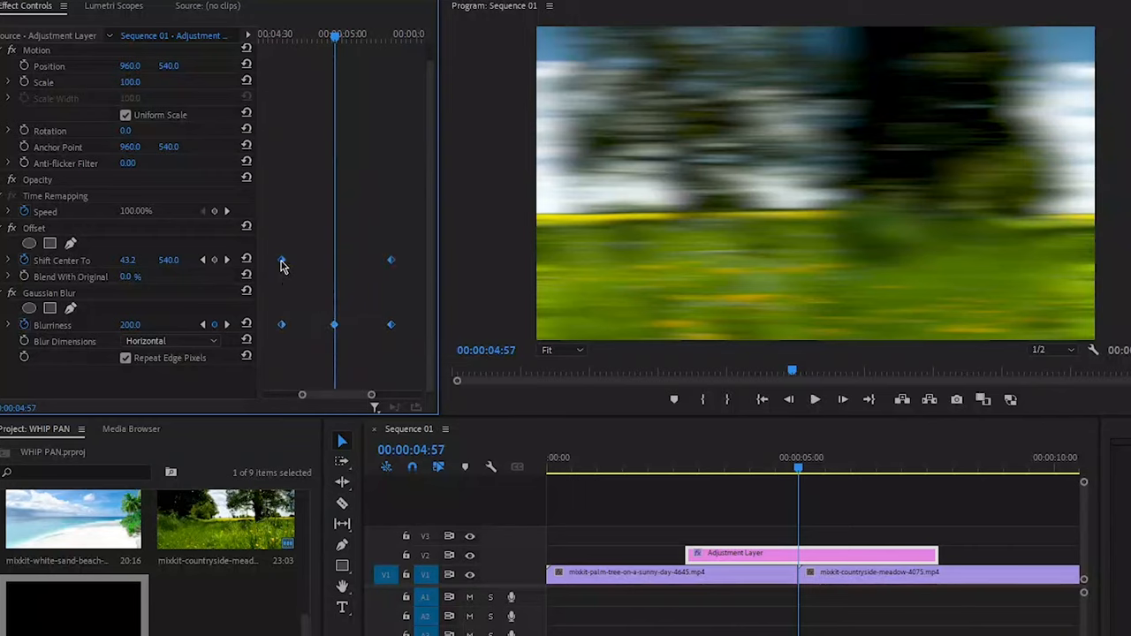
Step: Switch the Offset keyframes to Bezier temporal interpolation
right_click(281, 263)
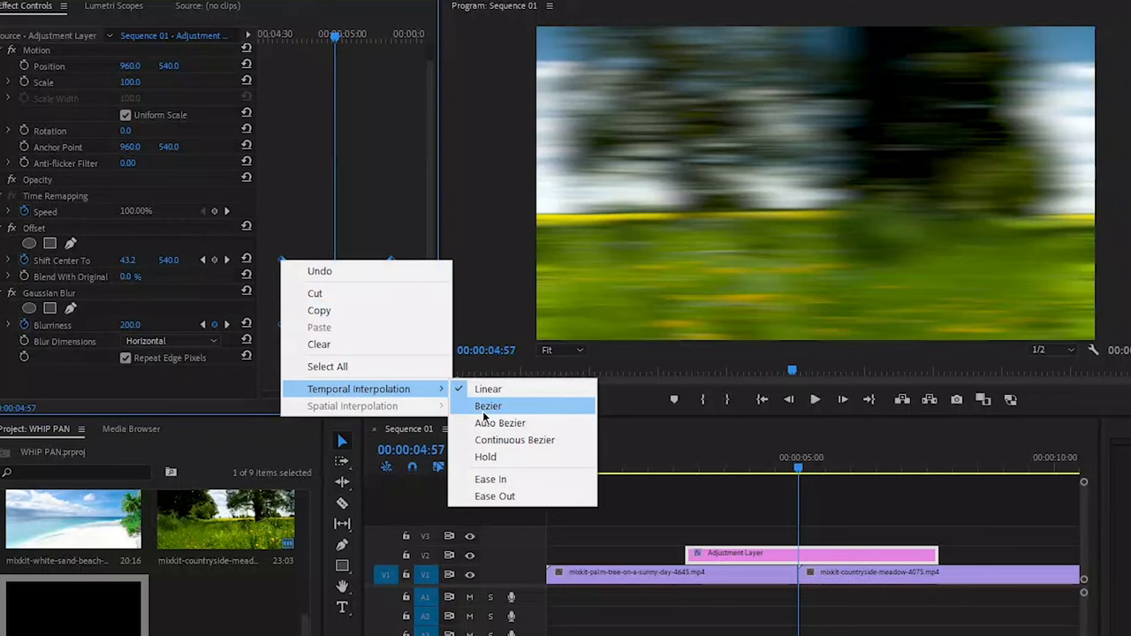
left_click(488, 405)
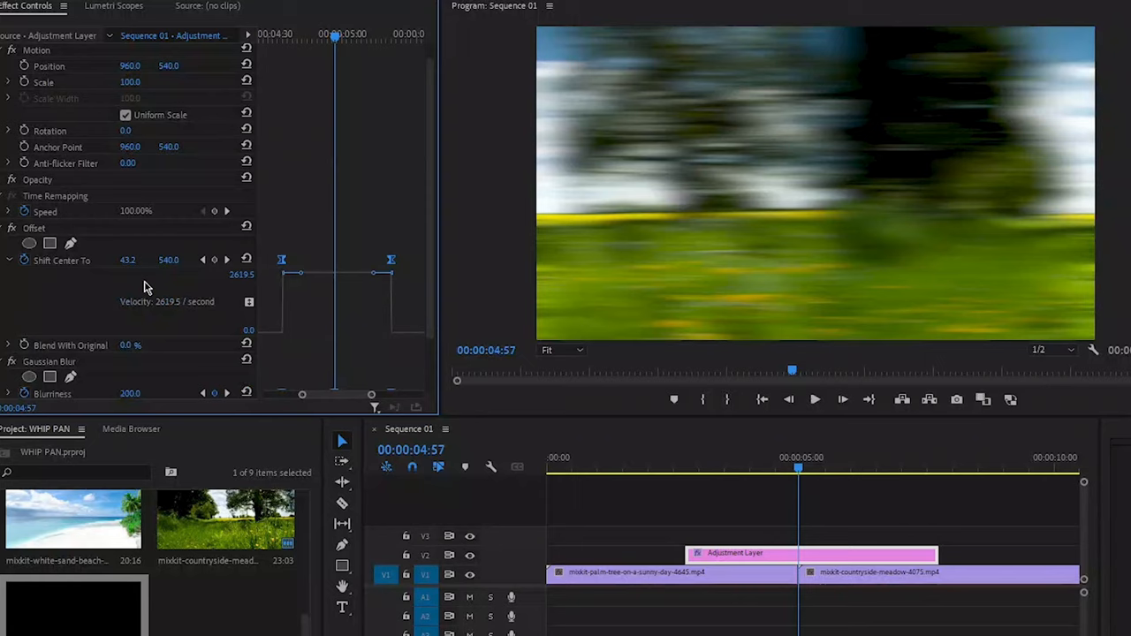
mouse_move(250, 299)
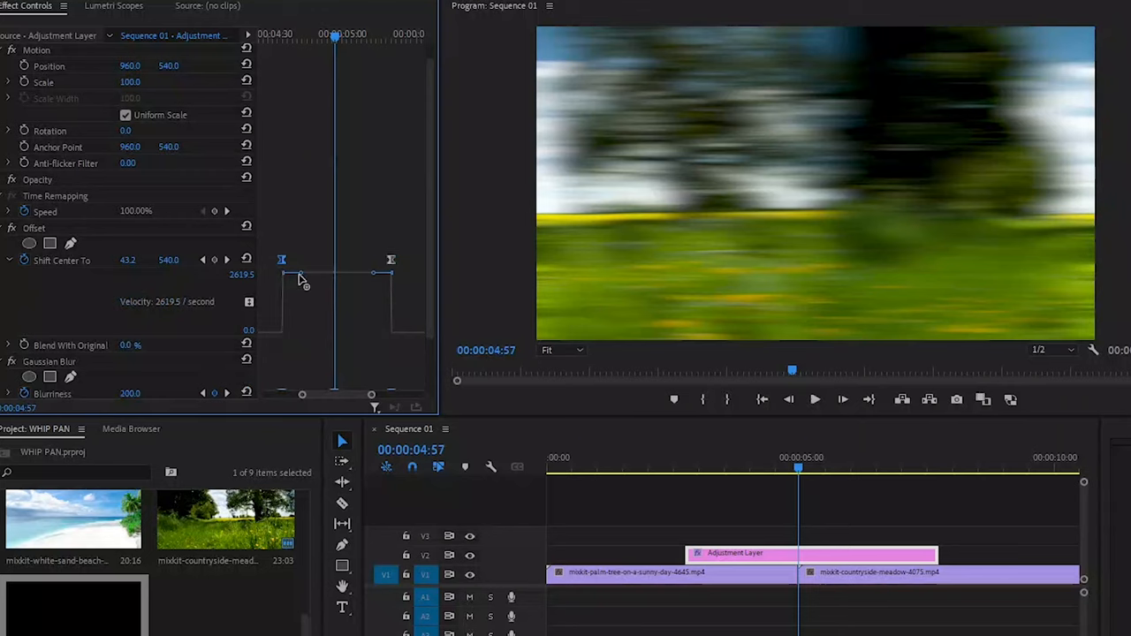
Step: Drag the Shift Center To velocity handles to ease the speed curve
left_click_drag(300, 274, 303, 290)
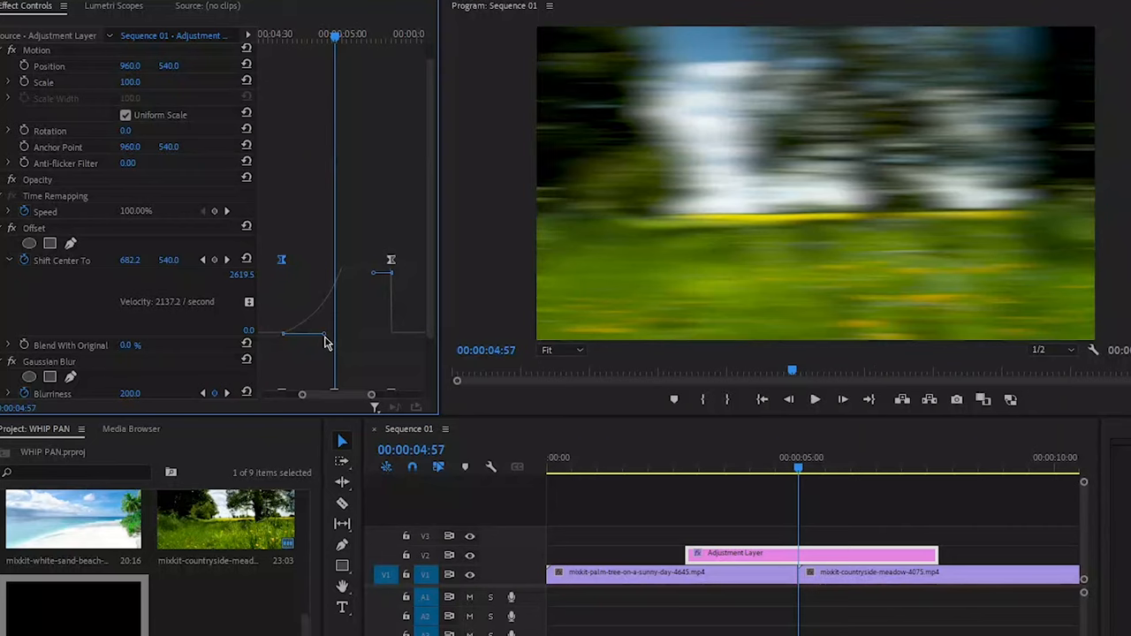
left_click_drag(323, 336, 331, 335)
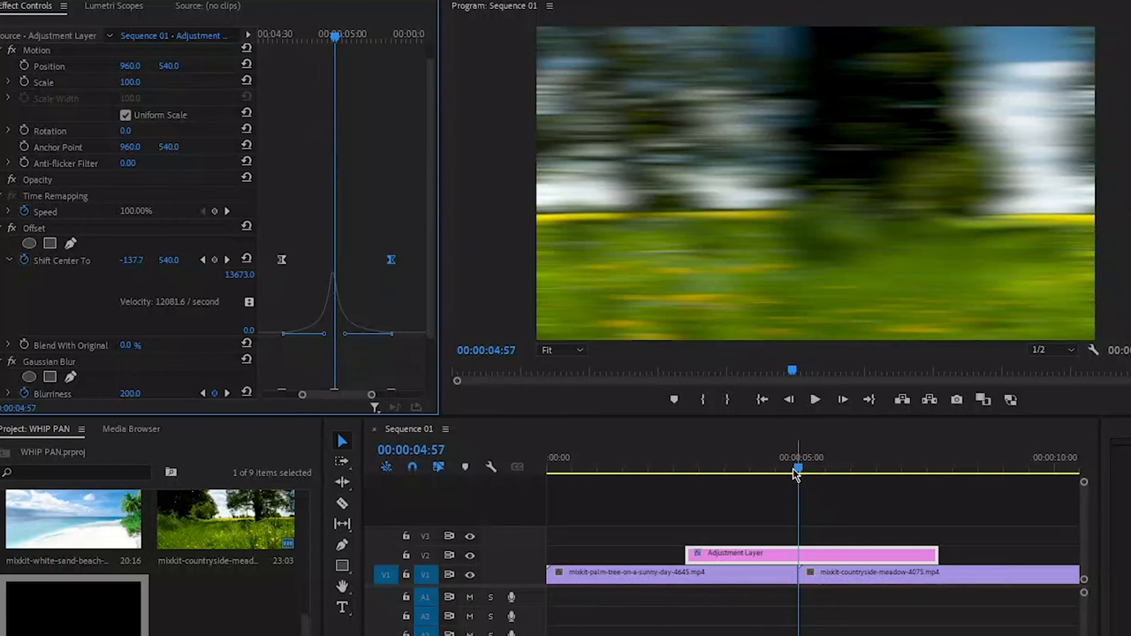
Step: Preview the whip pan, then trim the adjustment layer's end and start inward
left_click_drag(796, 469, 746, 469)
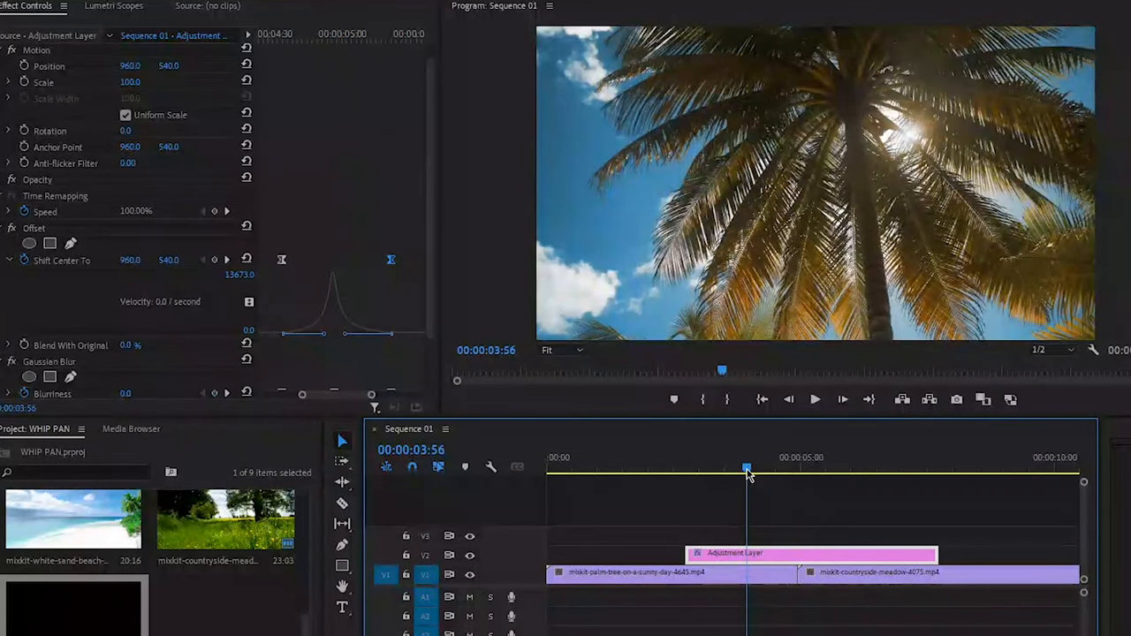
left_click(815, 400)
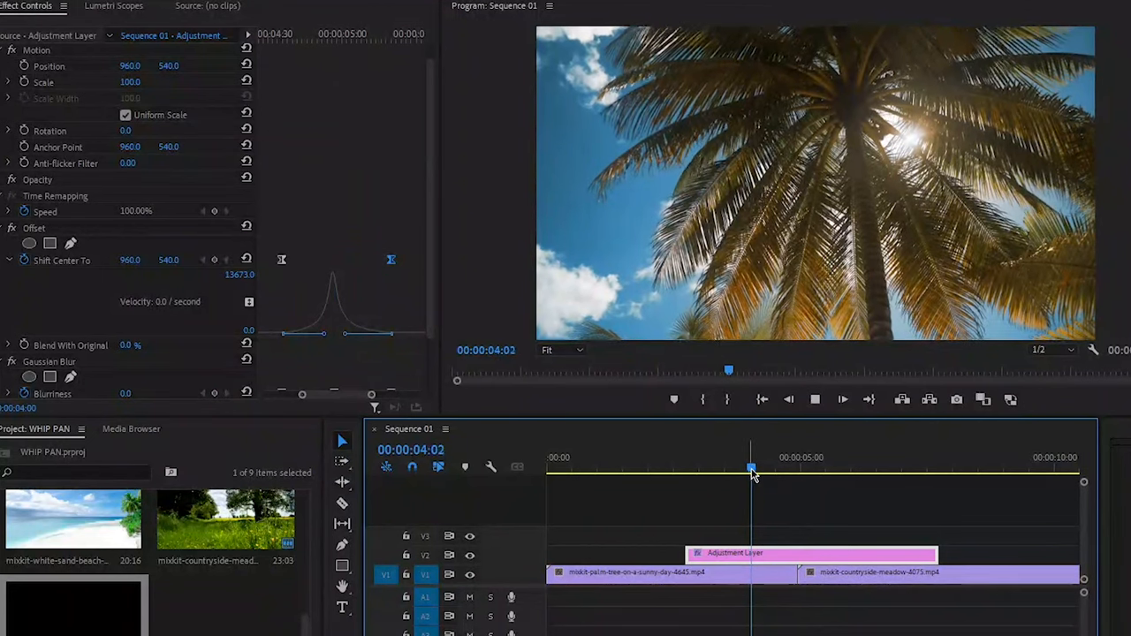
left_click_drag(751, 468, 826, 468)
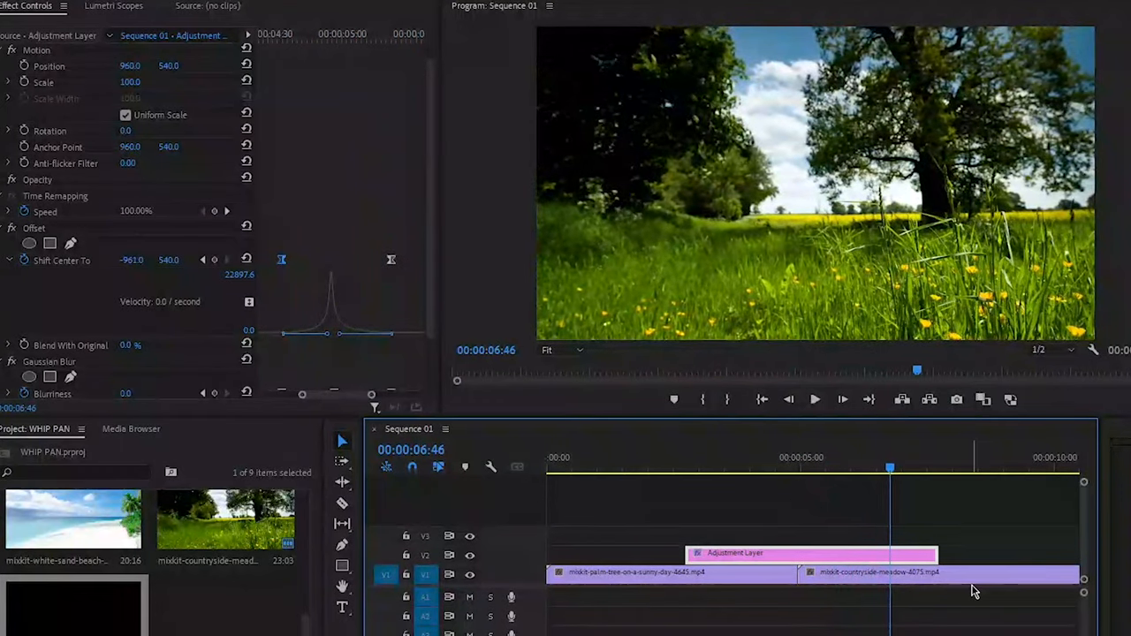
left_click_drag(935, 554, 852, 554)
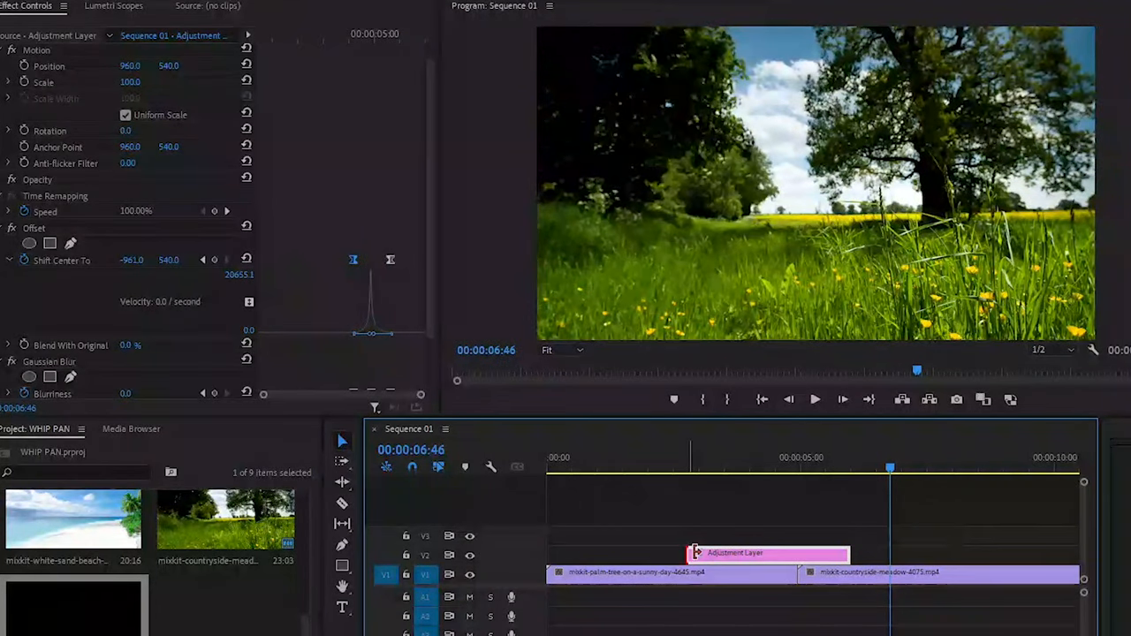
left_click_drag(698, 554, 751, 561)
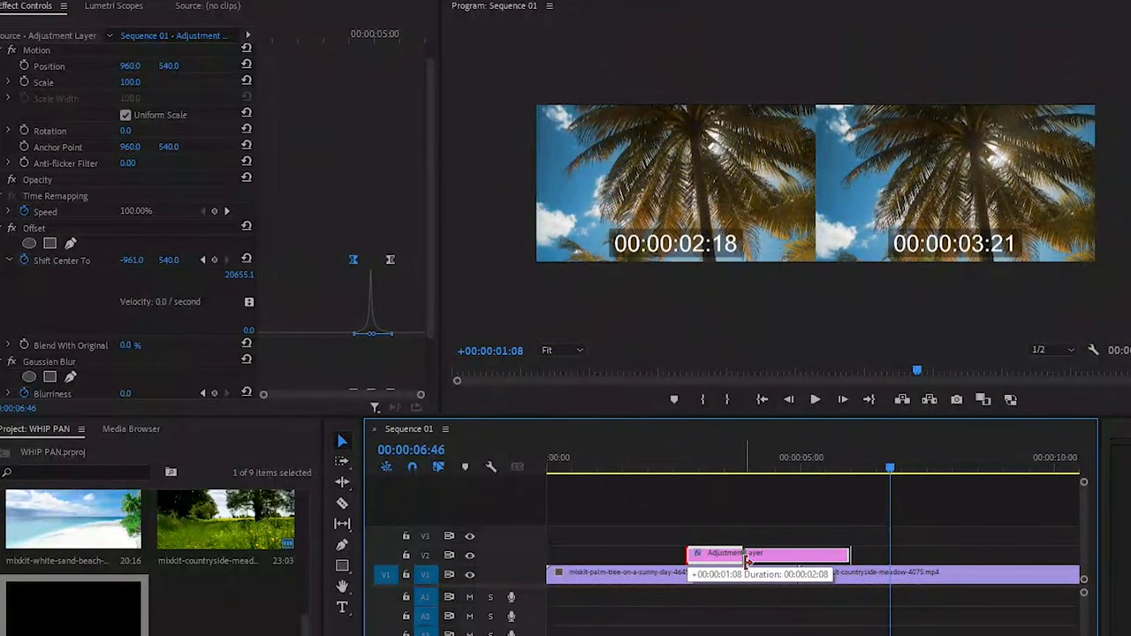